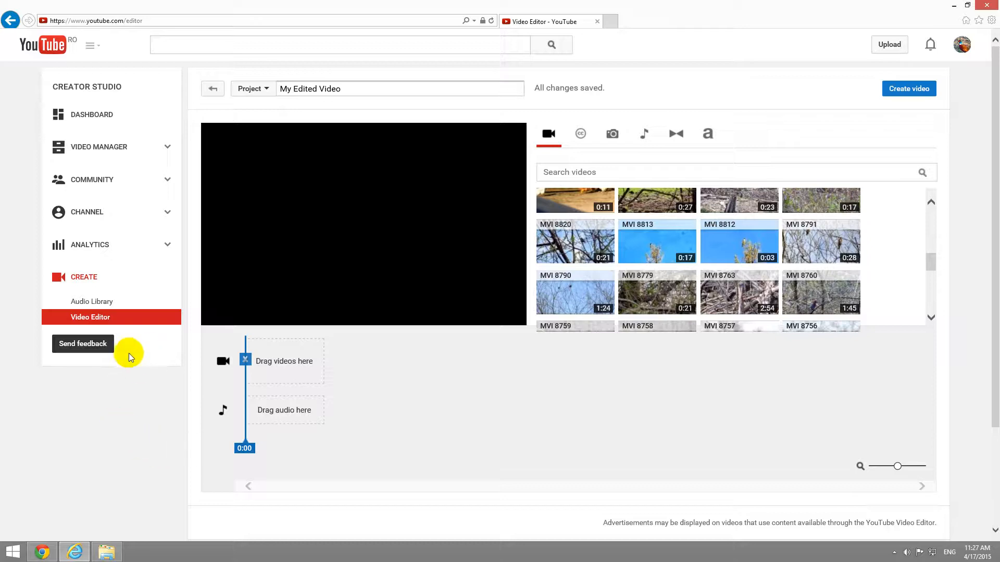
mouse_move(108, 426)
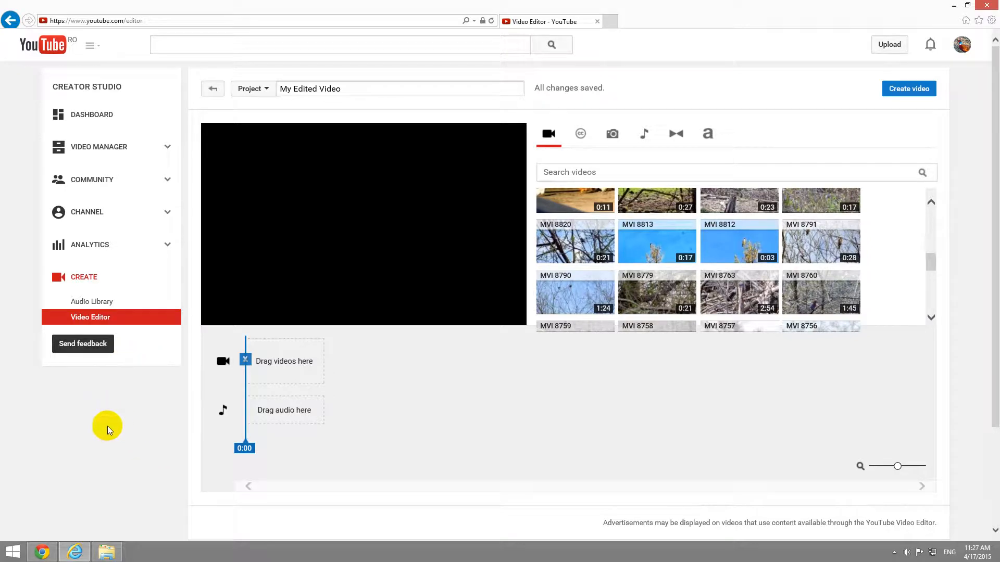
mouse_move(91, 28)
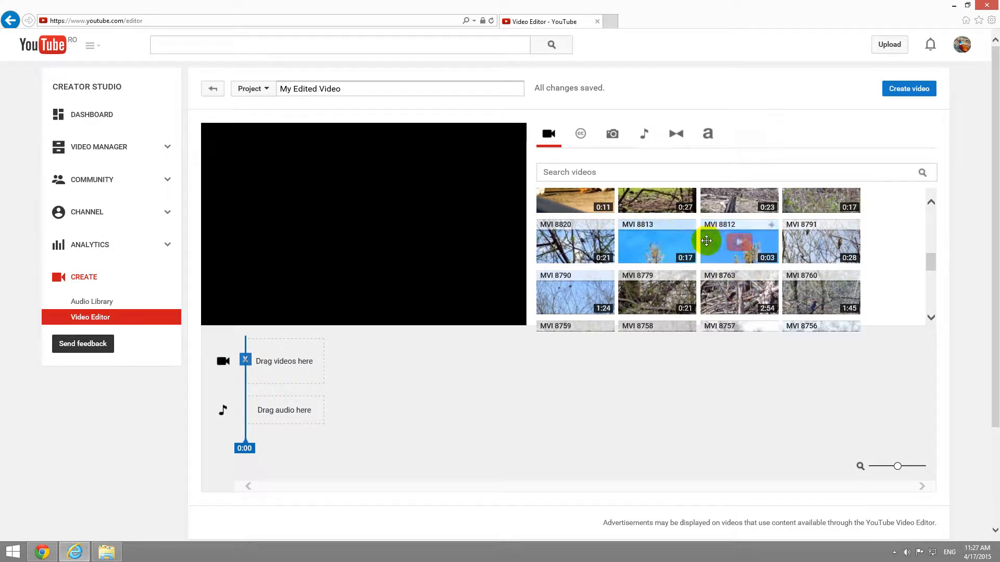
mouse_move(648, 246)
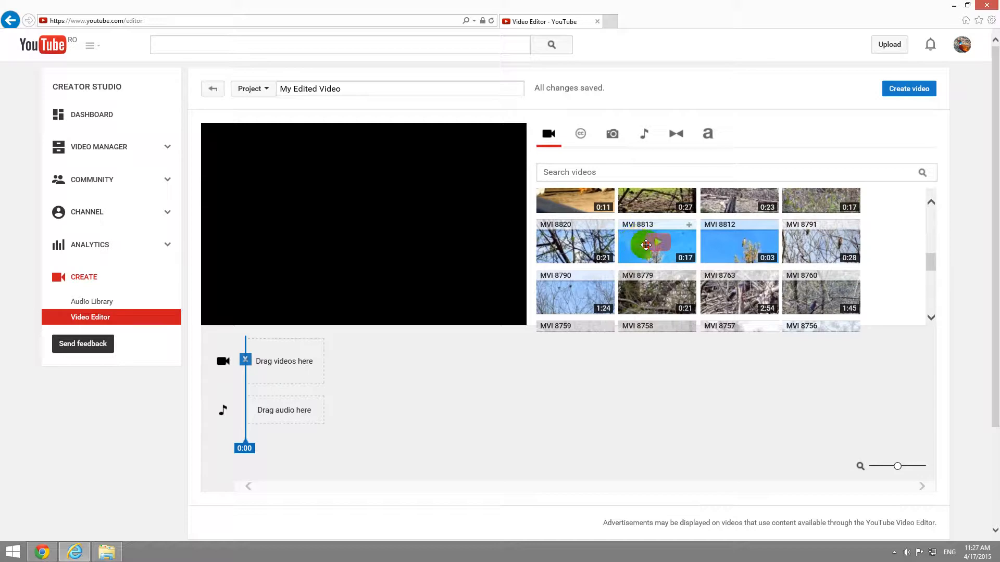
Step: Add the 17-second MVI 8813 clip to the video track and play its preview
left_click_drag(657, 241, 288, 362)
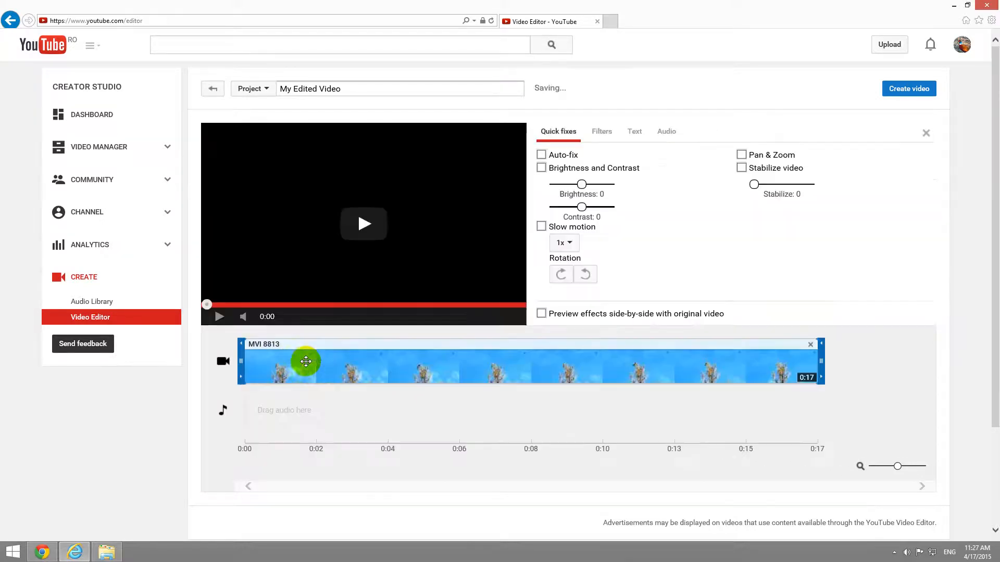
left_click(363, 224)
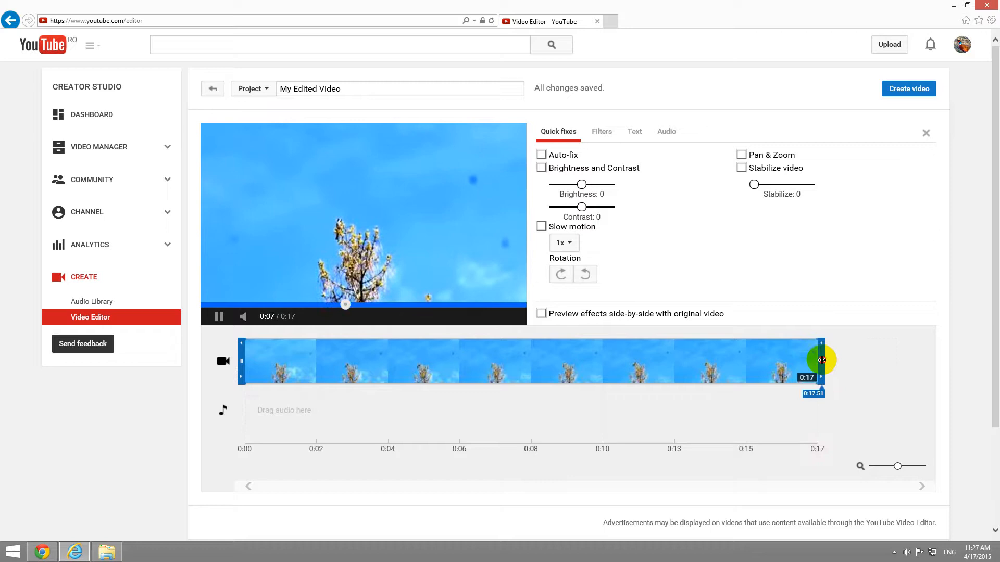
Step: Trim the clip's end to 0:10 and its start until 0:04 remains
left_click_drag(821, 361, 577, 360)
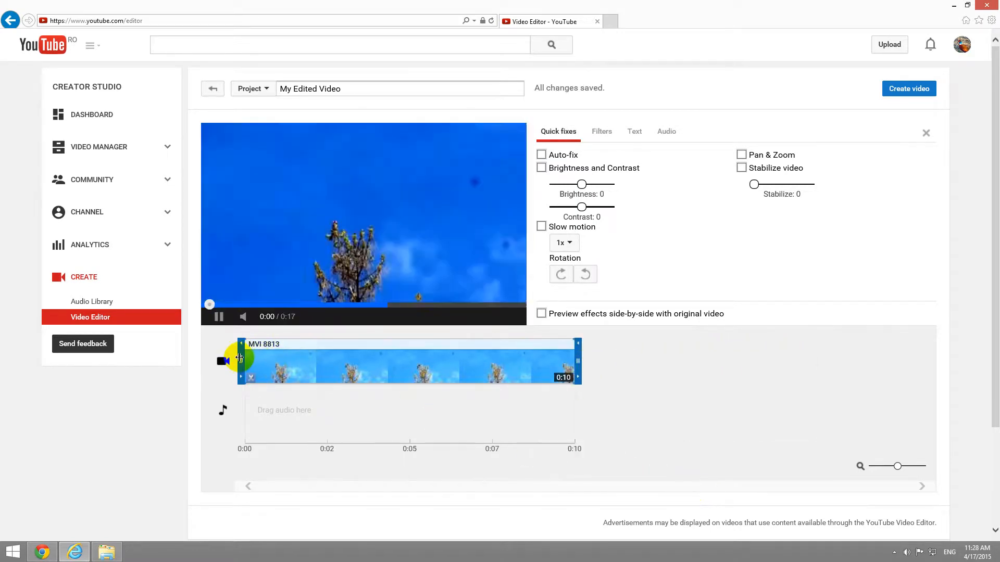
left_click_drag(242, 360, 437, 360)
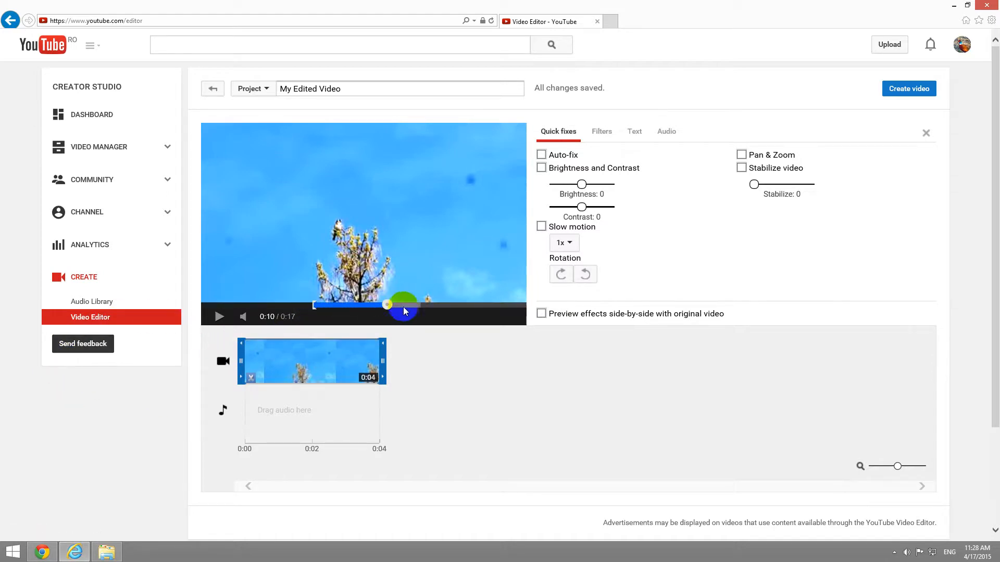
left_click_drag(405, 305, 383, 305)
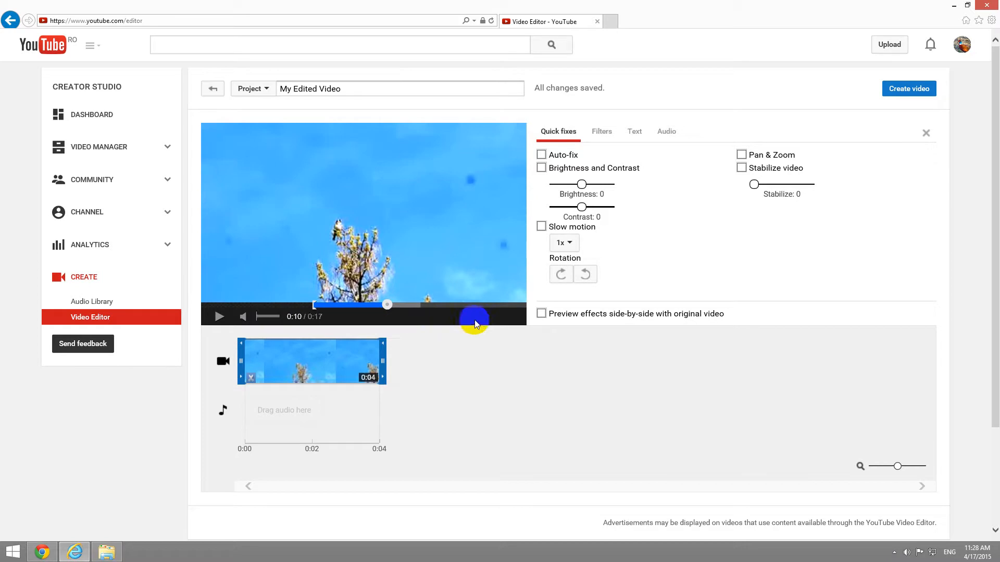
mouse_move(452, 371)
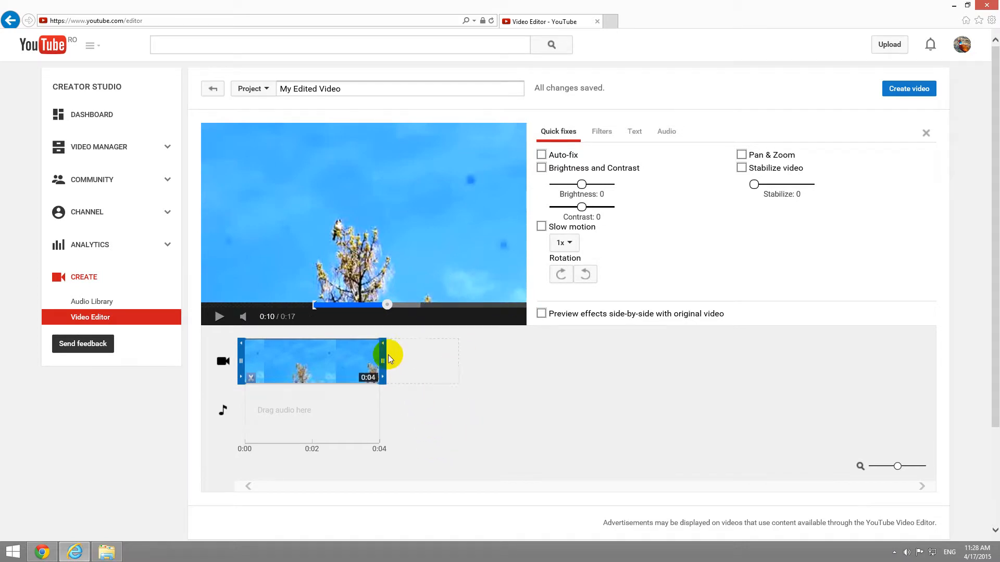
Step: Drag the clip's right handle out, then back so the clip lasts 0:07.0
left_click_drag(383, 361, 517, 360)
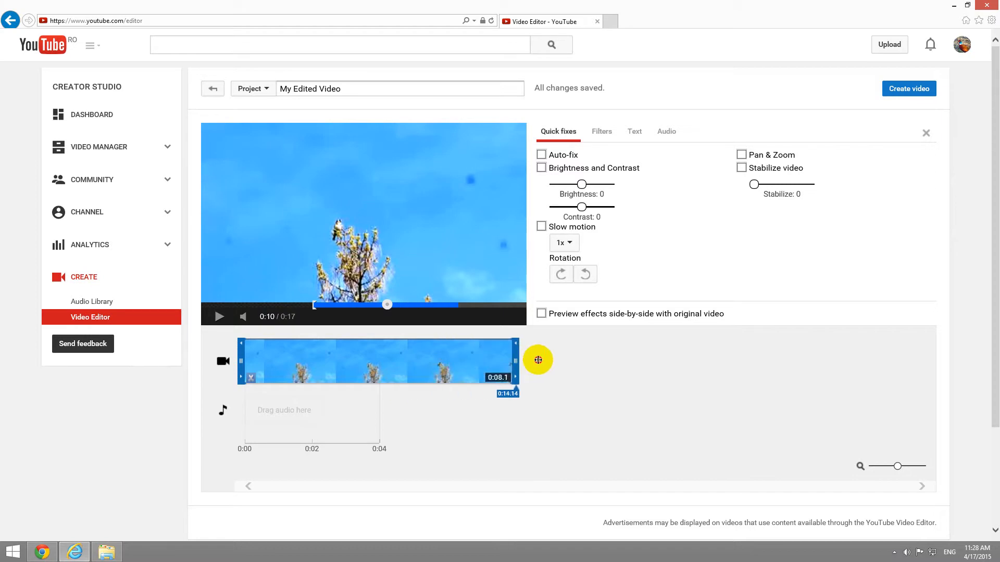
left_click_drag(515, 360, 489, 368)
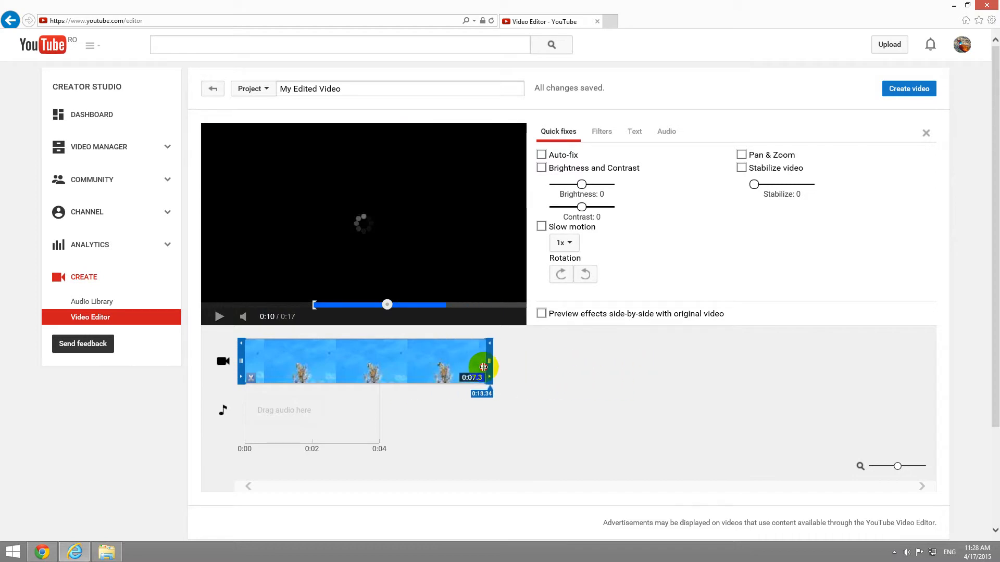
left_click_drag(488, 367, 478, 367)
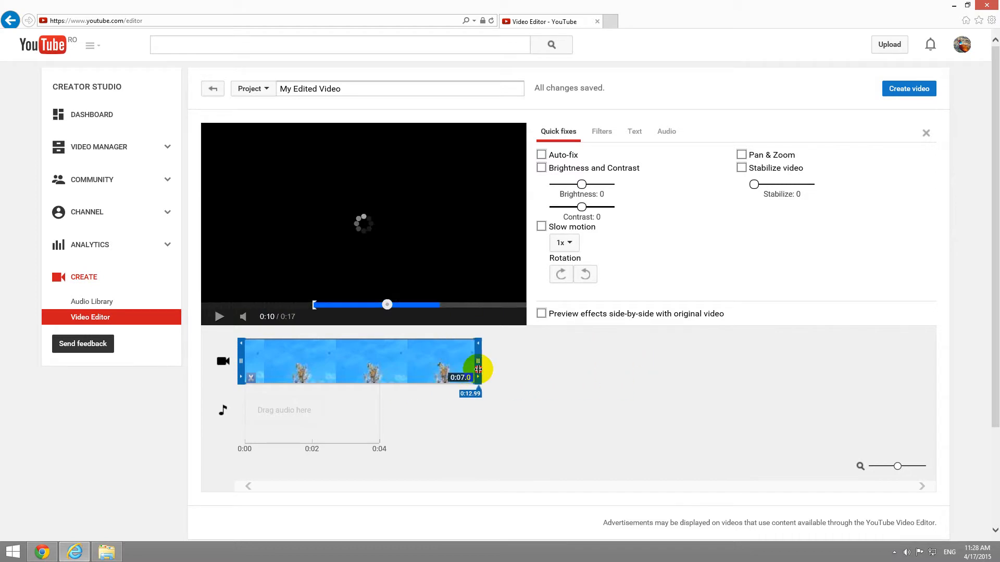